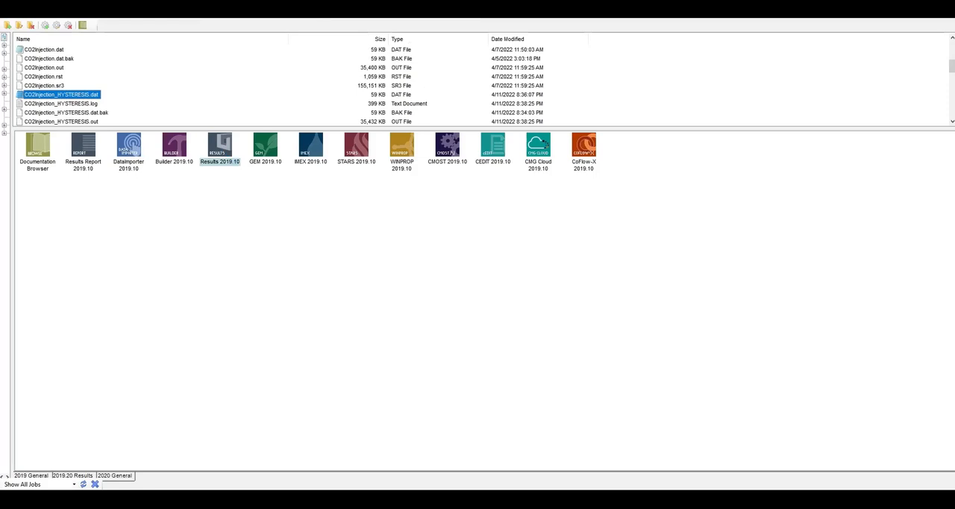
Step: Launch Results 2019.10 from the CMG Launcher
{"action": "double_click", "coordinate": [220, 147]}
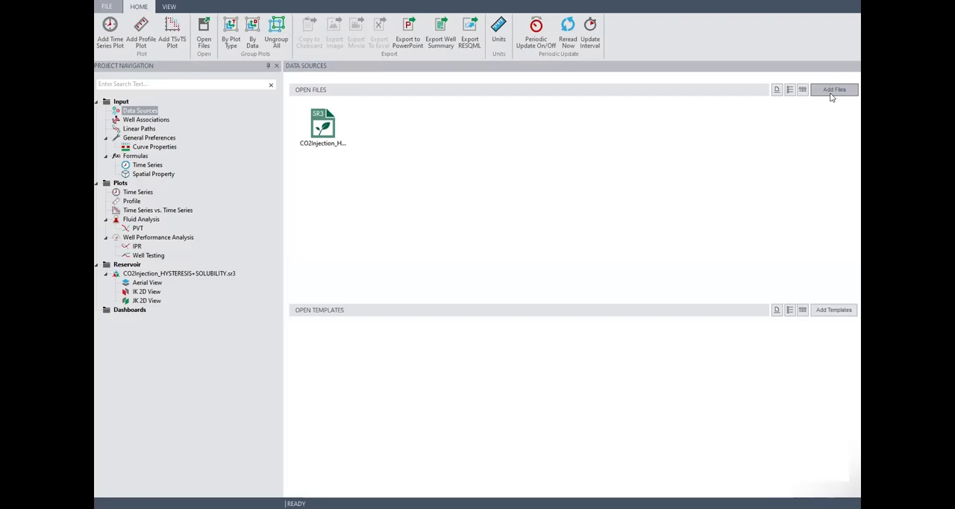
{"action": "mouse_move", "coordinate": [373, 111]}
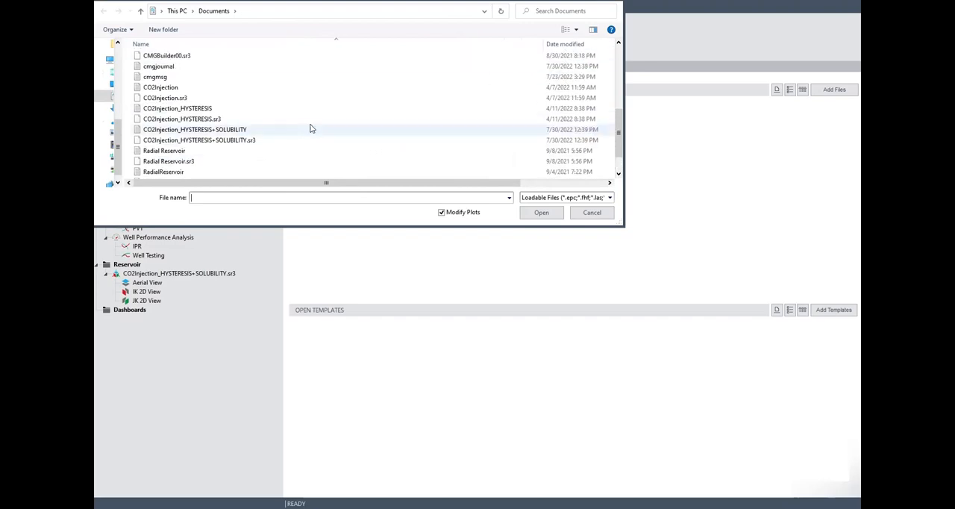
Step: Load CO2Injection_HYSTERESIS.sr3 from Documents so its gas saturation map appears on a dashboard
{"action": "scroll", "scroll_direction": "down", "scroll_amount": 3}
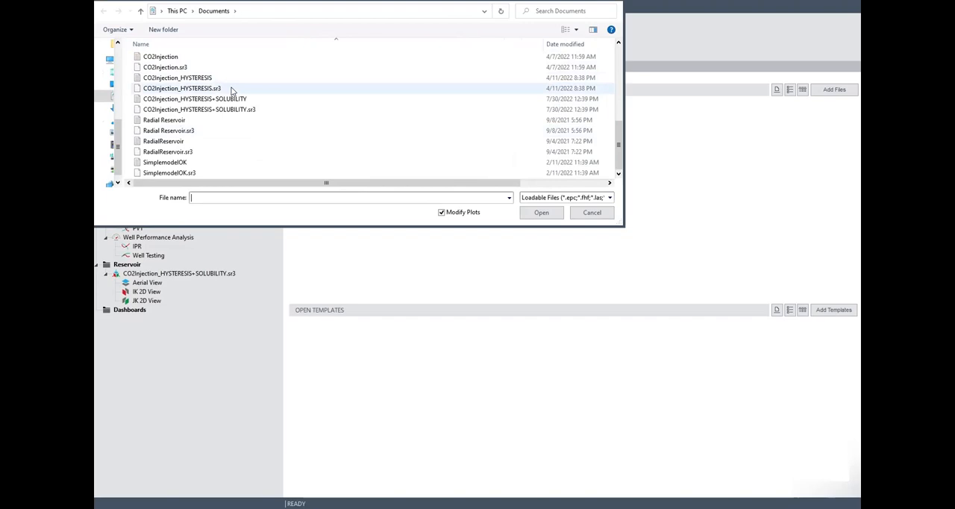
{"action": "left_click", "coordinate": [182, 88]}
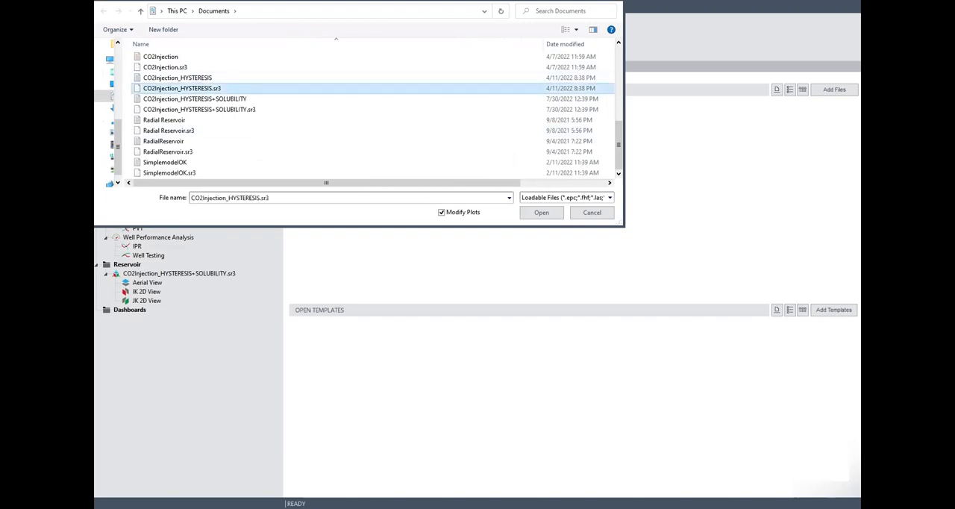
{"action": "left_click", "coordinate": [540, 212]}
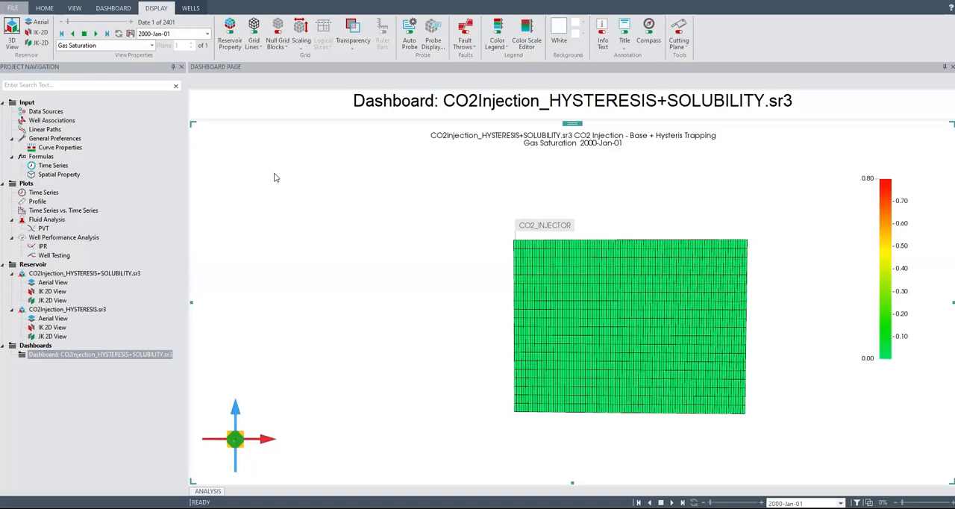
{"action": "mouse_move", "coordinate": [75, 313]}
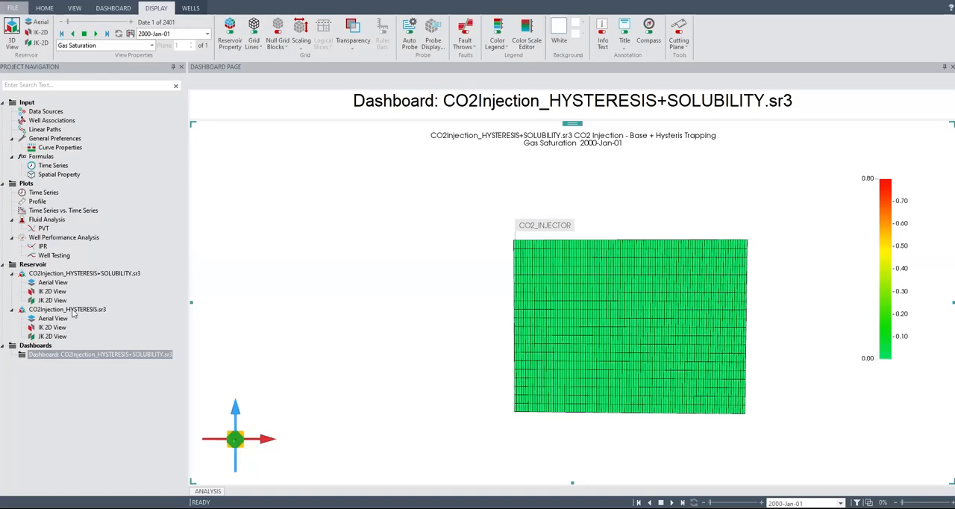
Step: Select CO2Injection_HYSTERESIS.sr3 in Project Navigation to show its 2D reservoir grid map
{"action": "left_click", "coordinate": [67, 309]}
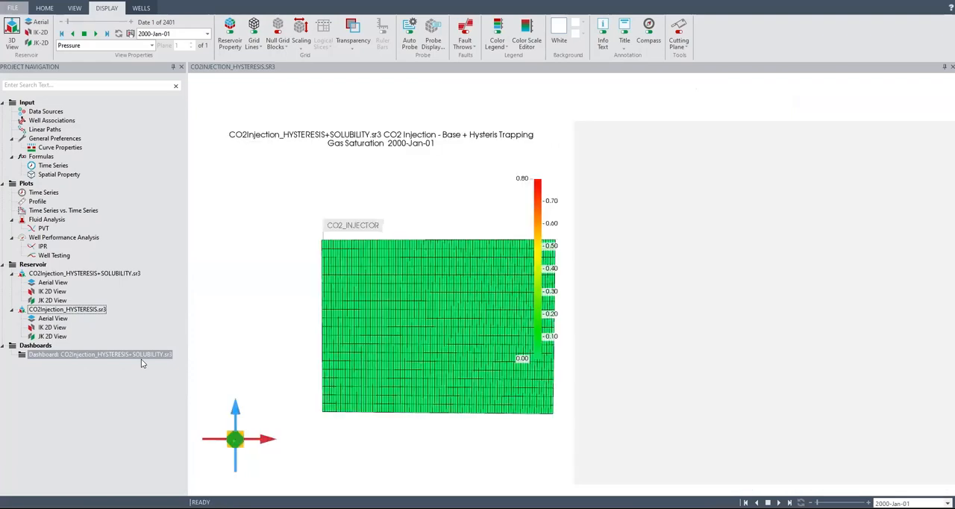
Step: Add the HYSTERESIS IK-2D view to the dashboard beside the gas saturation map
{"action": "double_click", "coordinate": [97, 354]}
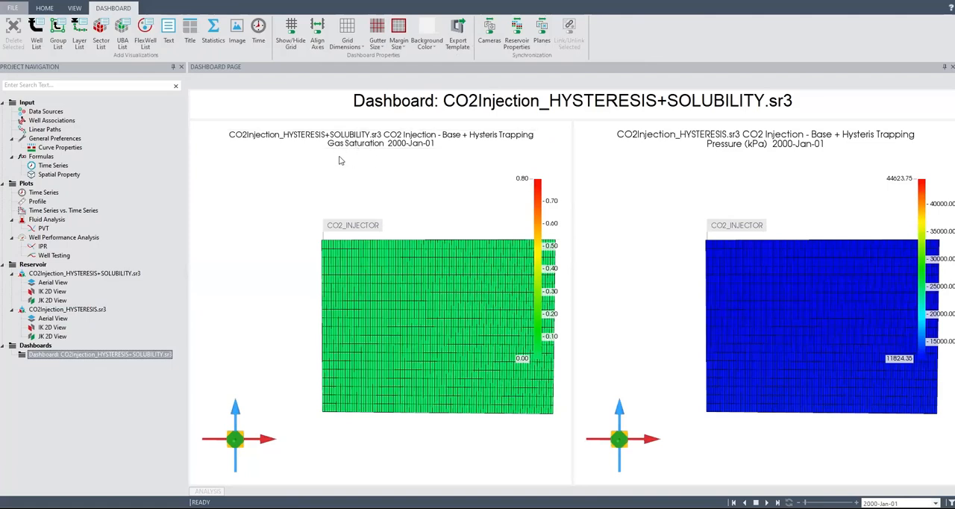
{"action": "mouse_move", "coordinate": [504, 188]}
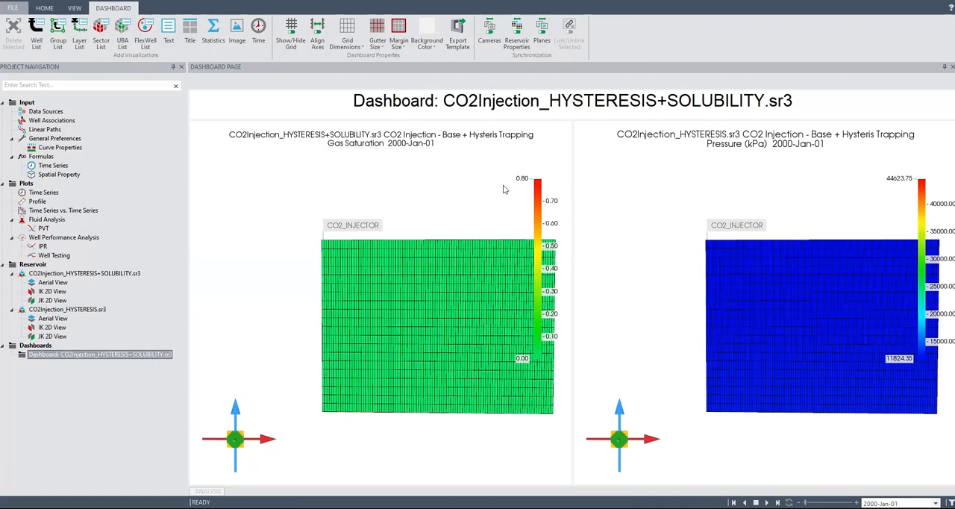
{"action": "mouse_move", "coordinate": [576, 189]}
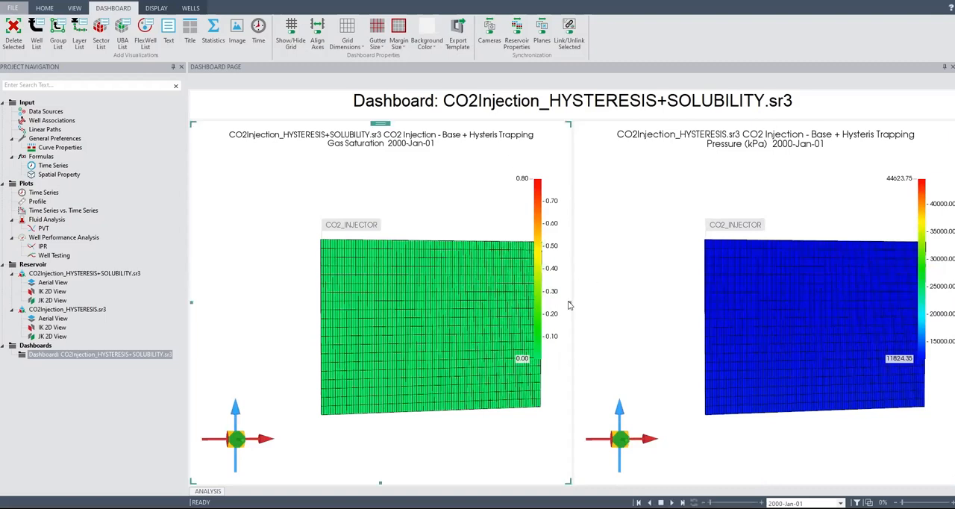
{"action": "mouse_move", "coordinate": [573, 303]}
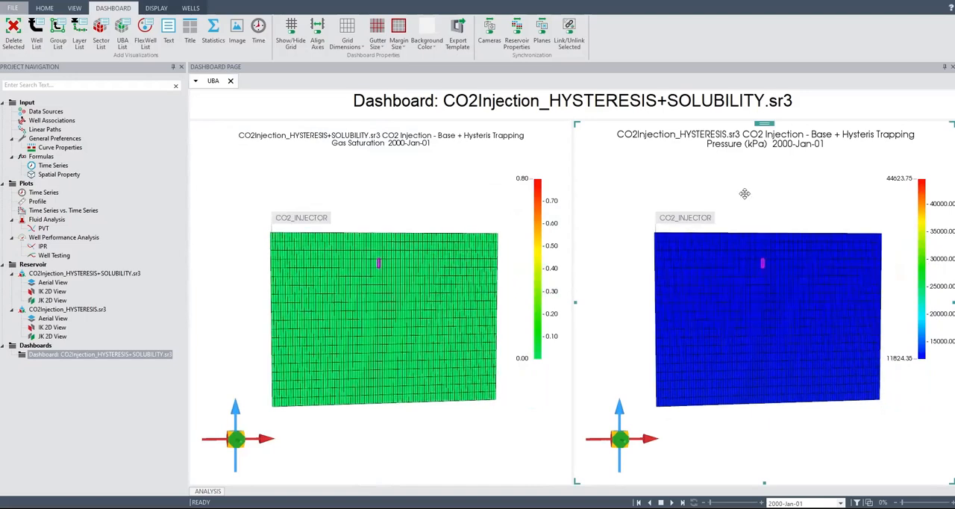
Step: Switch the right-hand HYSTERESIS map to Gas Saturation so both maps match
{"action": "left_click", "coordinate": [155, 9]}
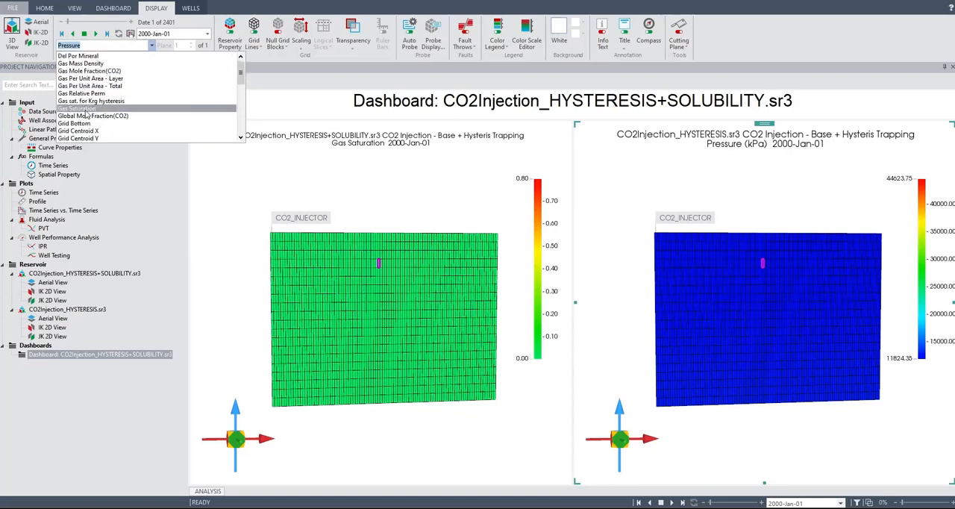
{"action": "left_click", "coordinate": [78, 107]}
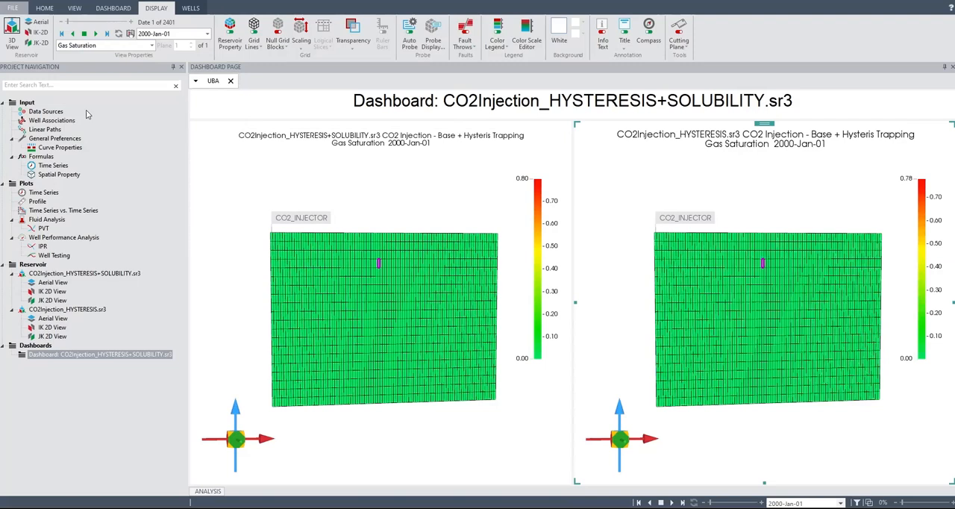
{"action": "mouse_move", "coordinate": [105, 116]}
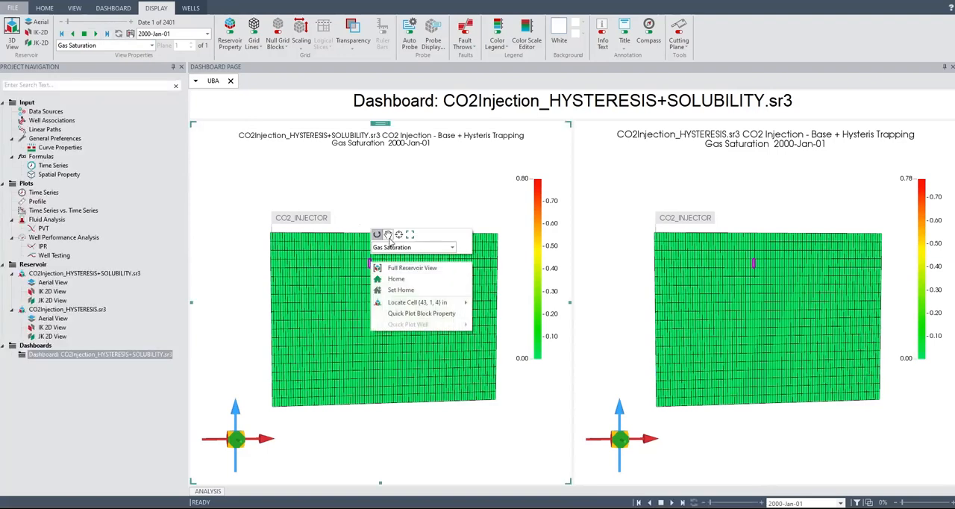
{"action": "left_click", "coordinate": [367, 289]}
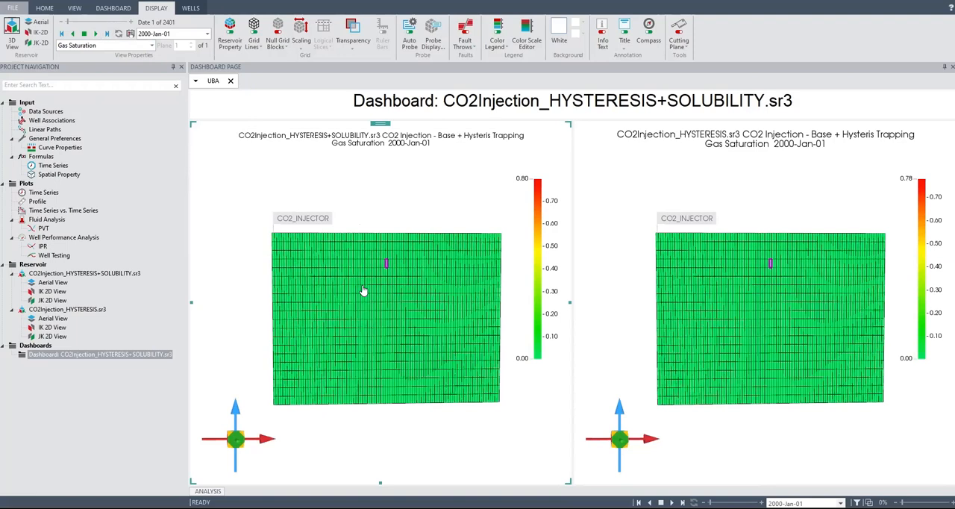
{"action": "mouse_move", "coordinate": [364, 291]}
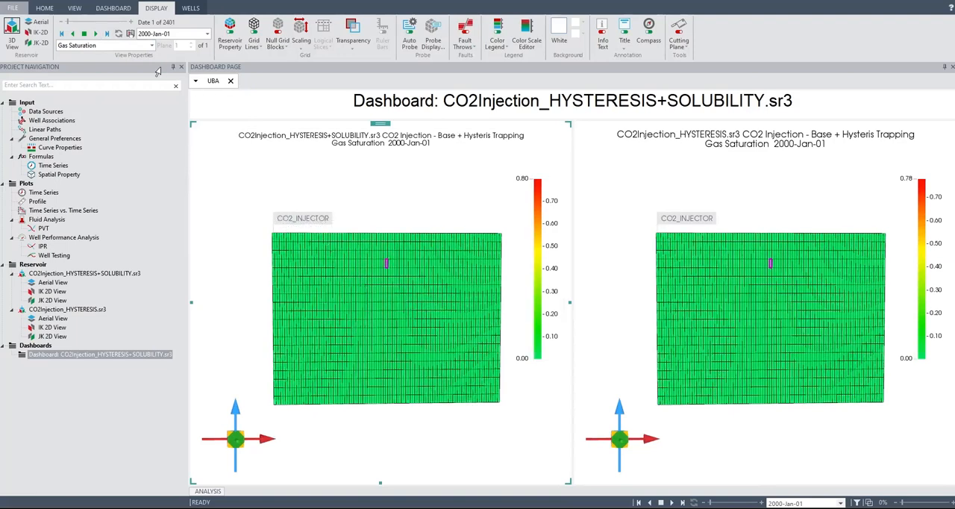
Step: Step both gas saturation maps through the simulation time to 2044
{"action": "left_click", "coordinate": [96, 33]}
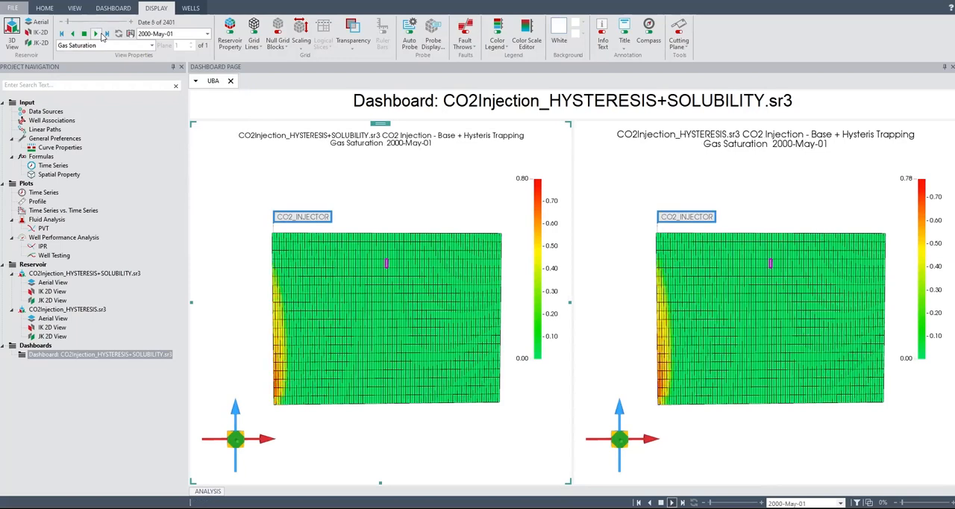
{"action": "left_click", "coordinate": [96, 32]}
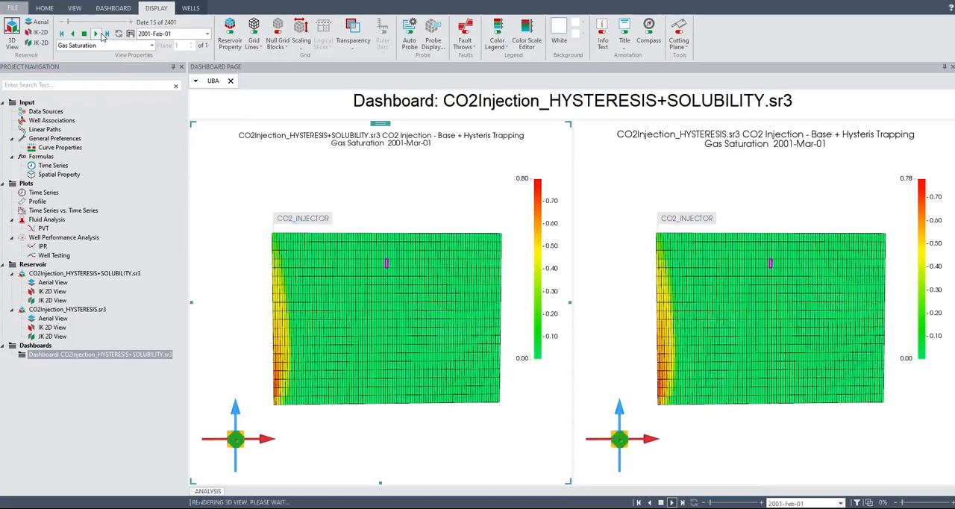
{"action": "left_click", "coordinate": [96, 33]}
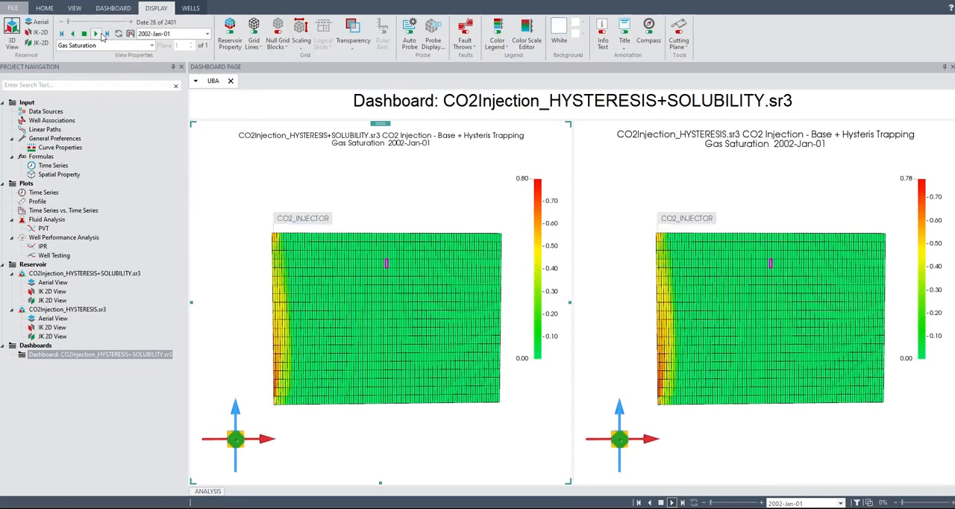
{"action": "left_click", "coordinate": [95, 33]}
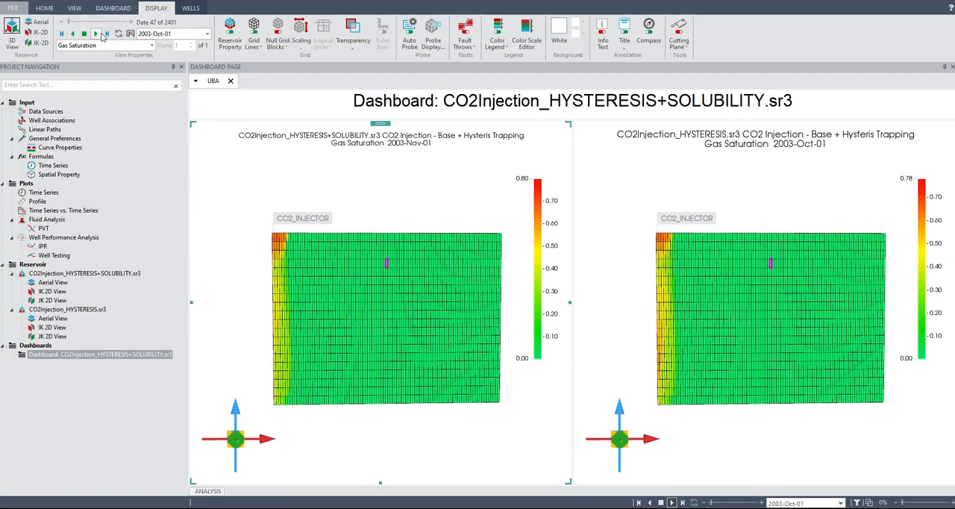
{"action": "left_click", "coordinate": [96, 33]}
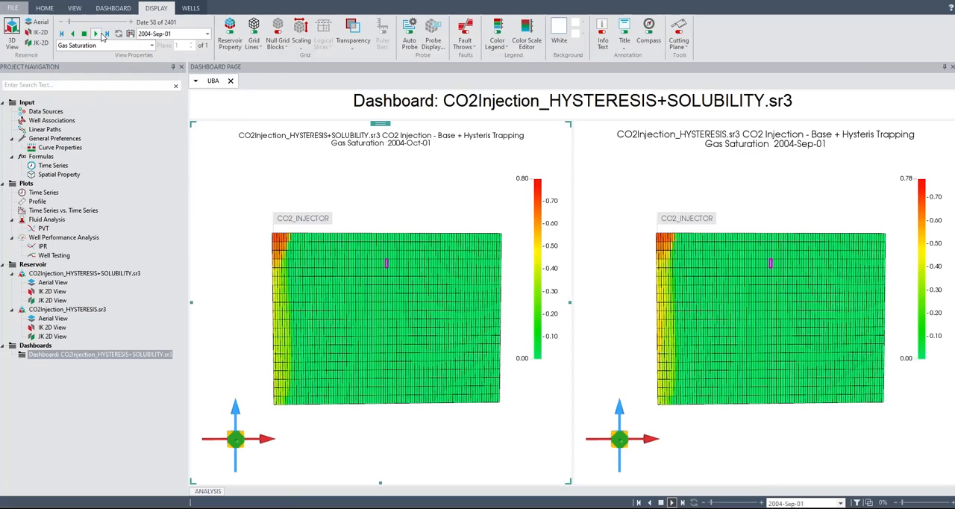
{"action": "left_click", "coordinate": [96, 33]}
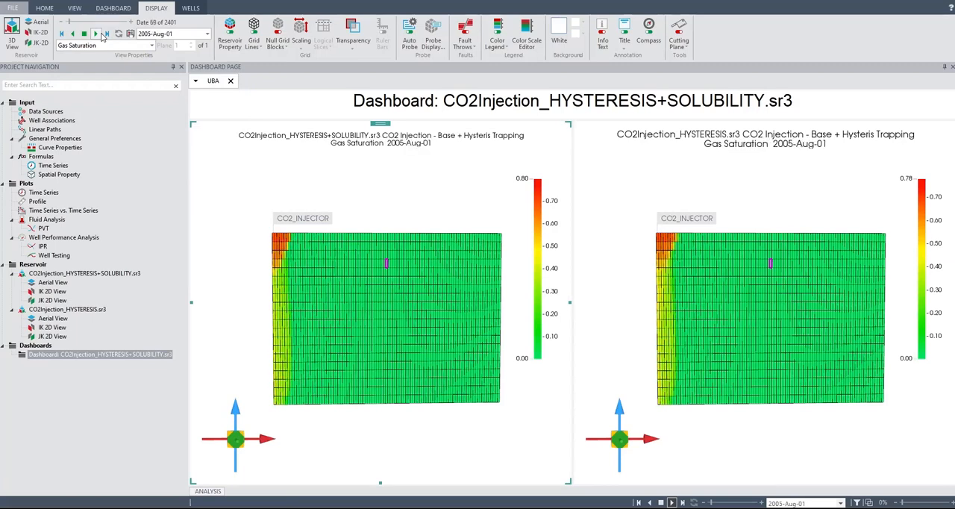
{"action": "left_click", "coordinate": [96, 32]}
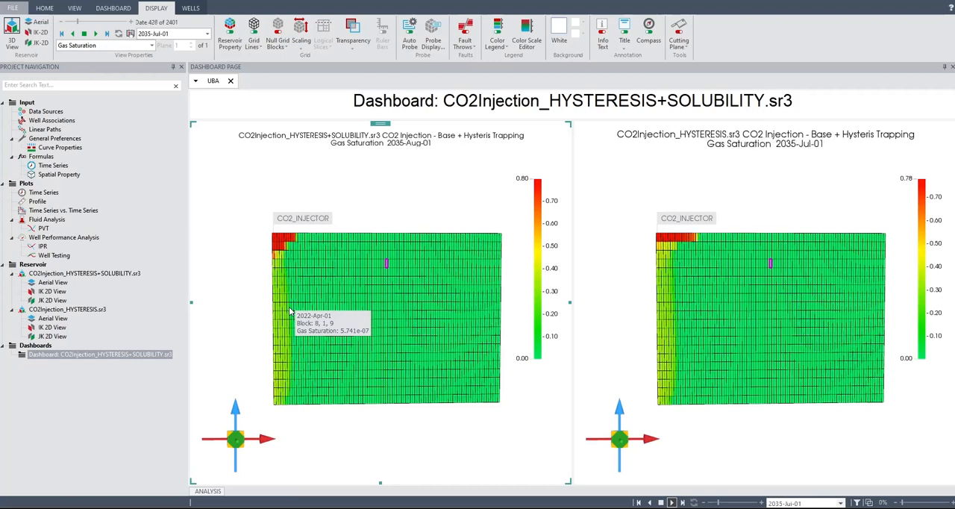
{"action": "left_click", "coordinate": [670, 501]}
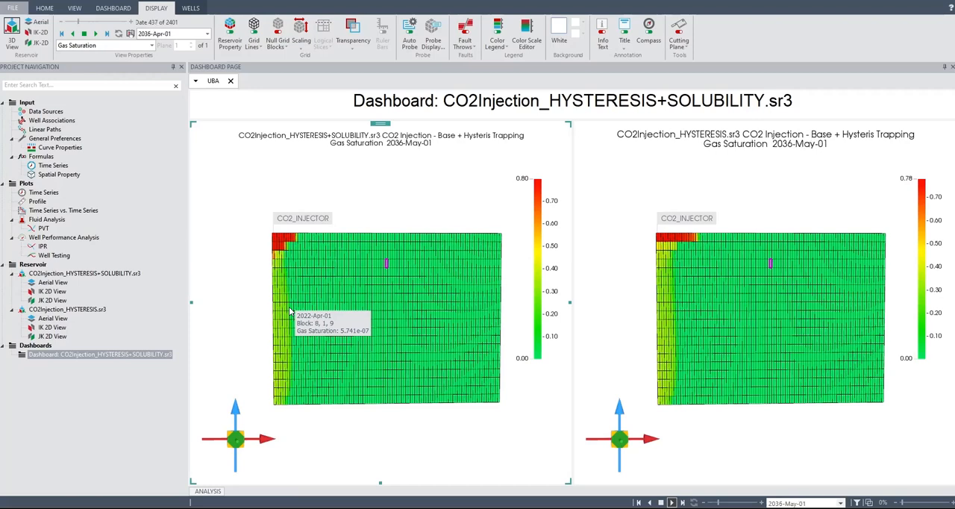
{"action": "left_click", "coordinate": [94, 33]}
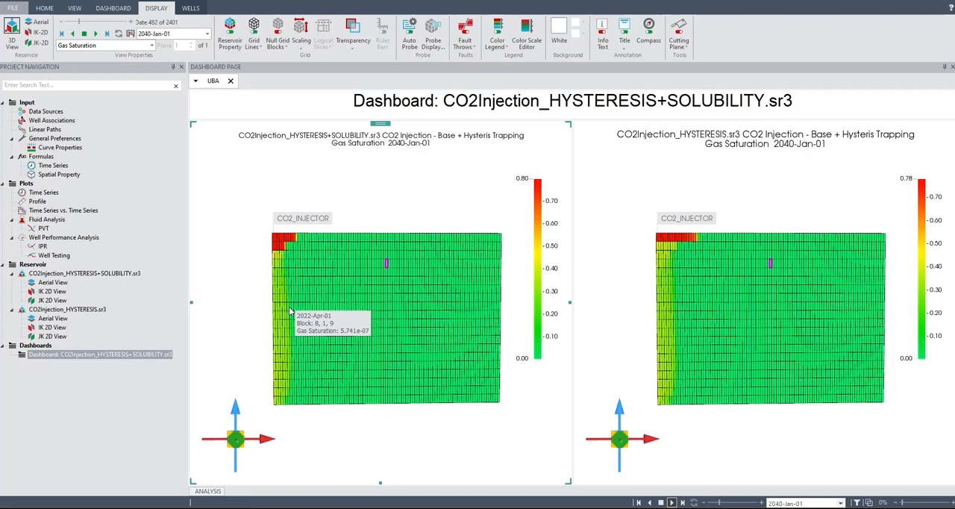
{"action": "left_click", "coordinate": [670, 502]}
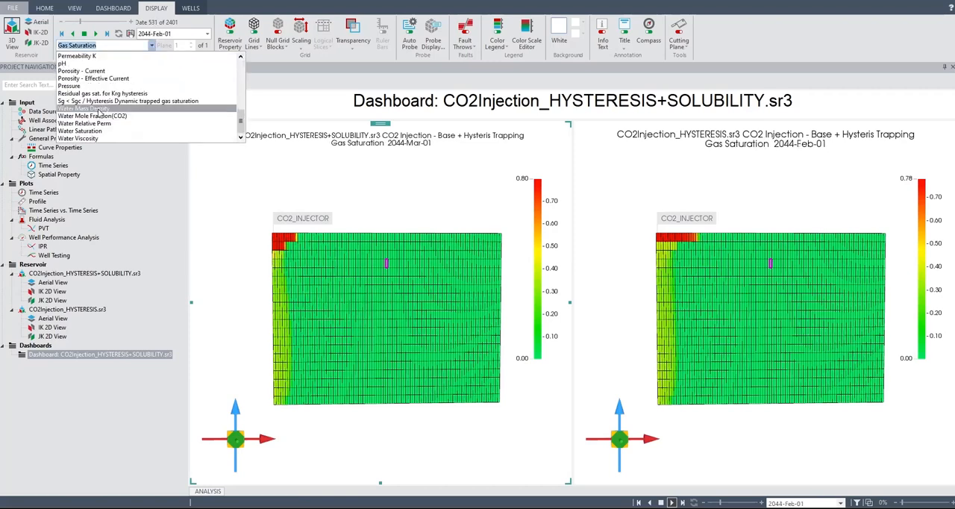
Step: Switch both dashboard maps to Water Mass Density
{"action": "left_click", "coordinate": [82, 108]}
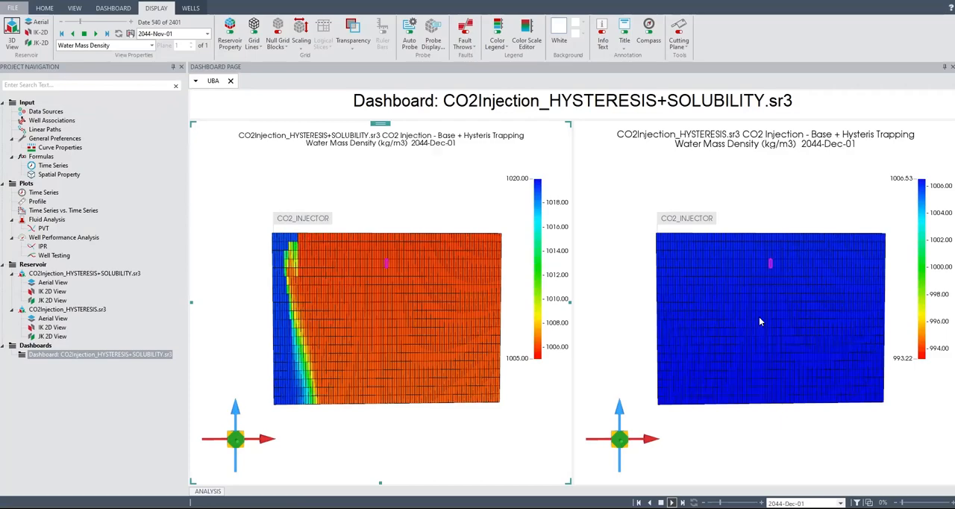